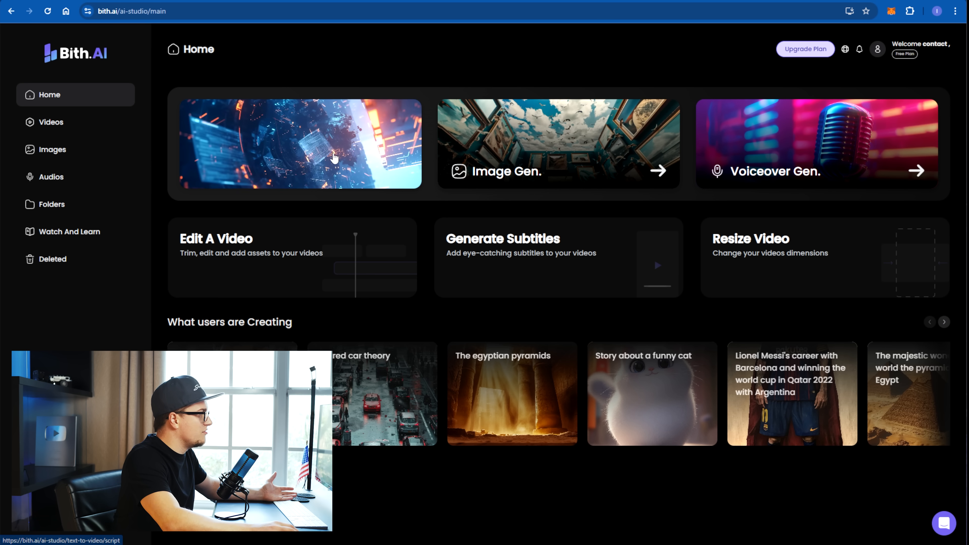
pyautogui.moveTo(339, 211)
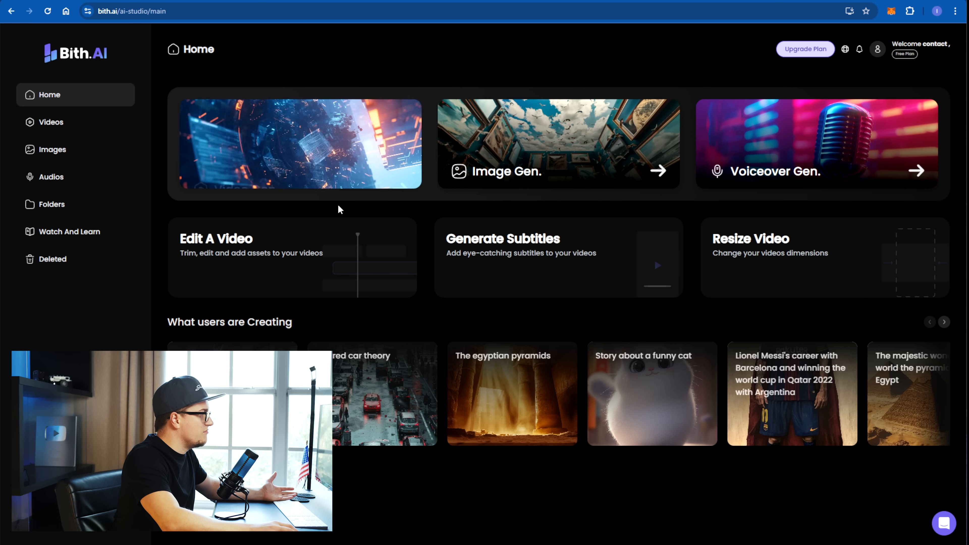
pyautogui.moveTo(280, 147)
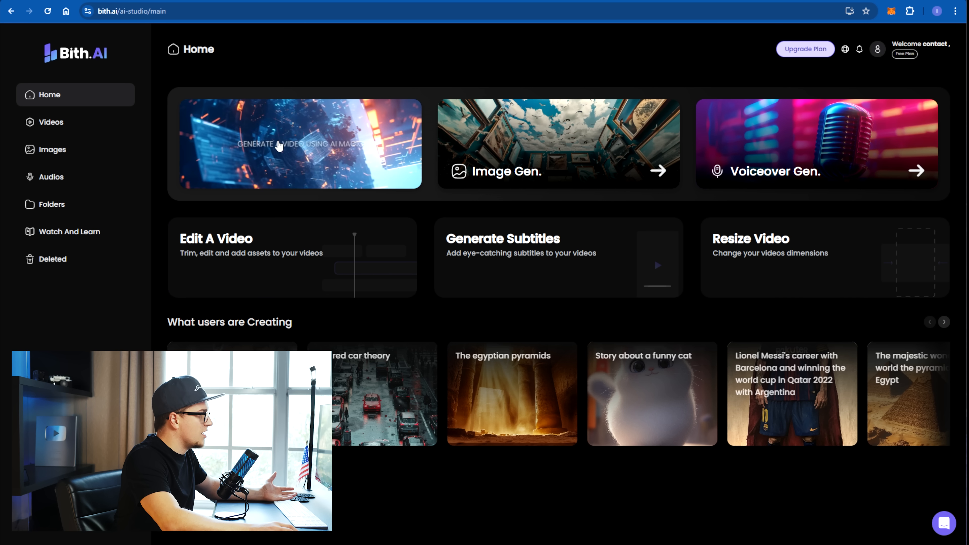
# - Enter the kid-friendly 'Christmas is a pagan holiday' idea as a 2-minute, 16:9, funny Storytelling video
pyautogui.click(280, 146)
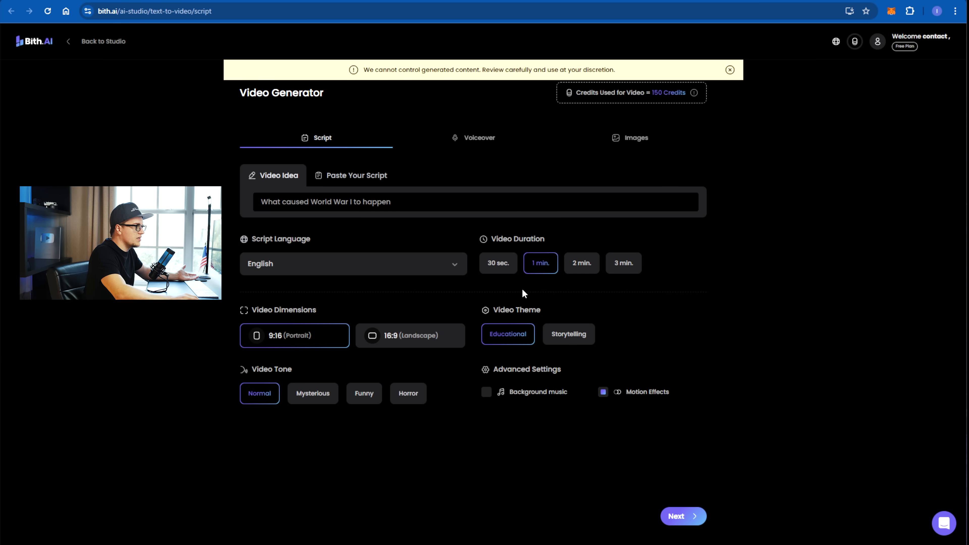
pyautogui.moveTo(530, 223)
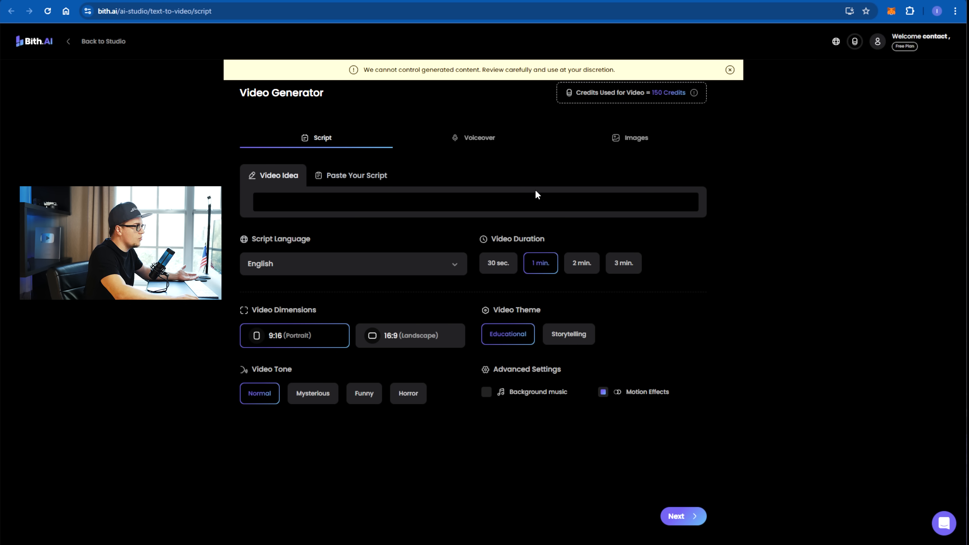
pyautogui.click(357, 175)
pyautogui.write("Create a 2 min long comedy show about Christmas and how it's a pagan holiday. Make all jokes kids friendly but super funny.")
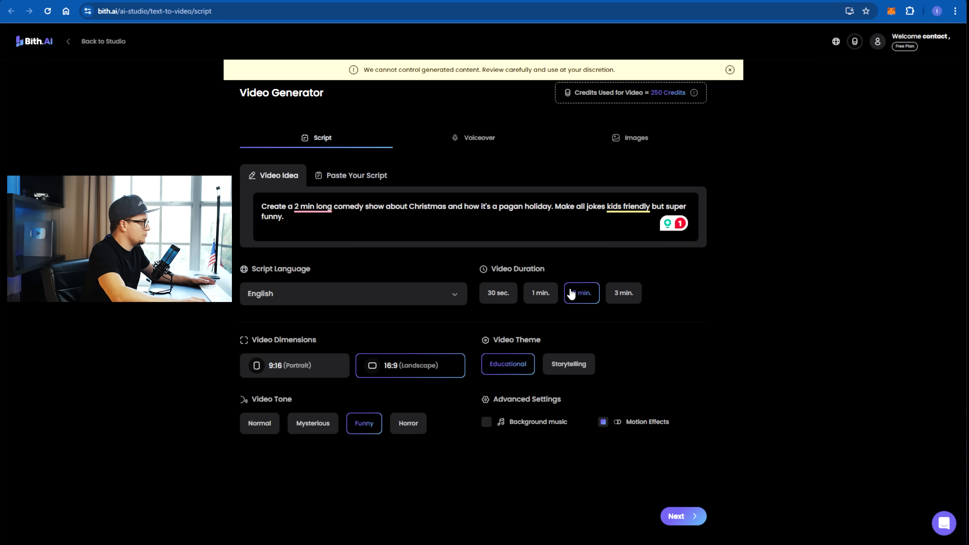
pyautogui.click(582, 293)
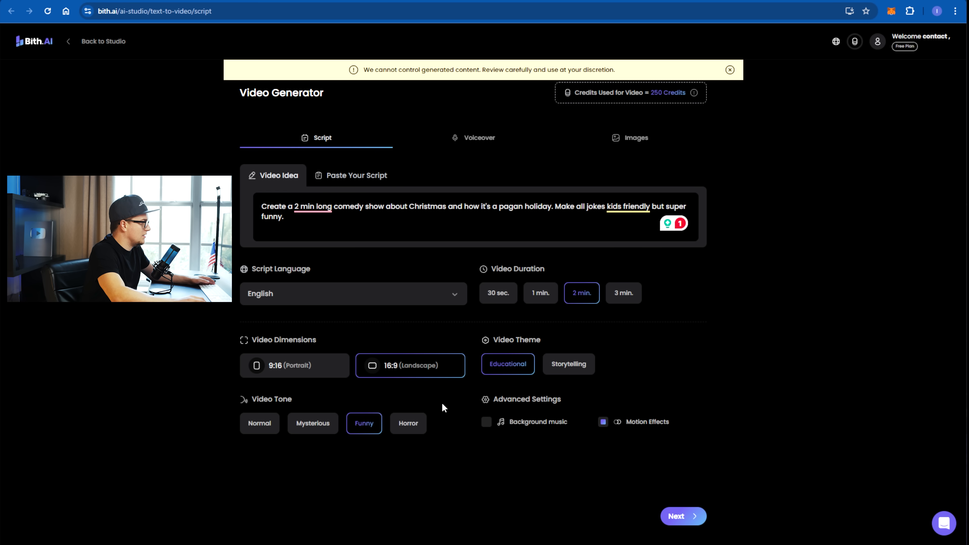
pyautogui.click(569, 364)
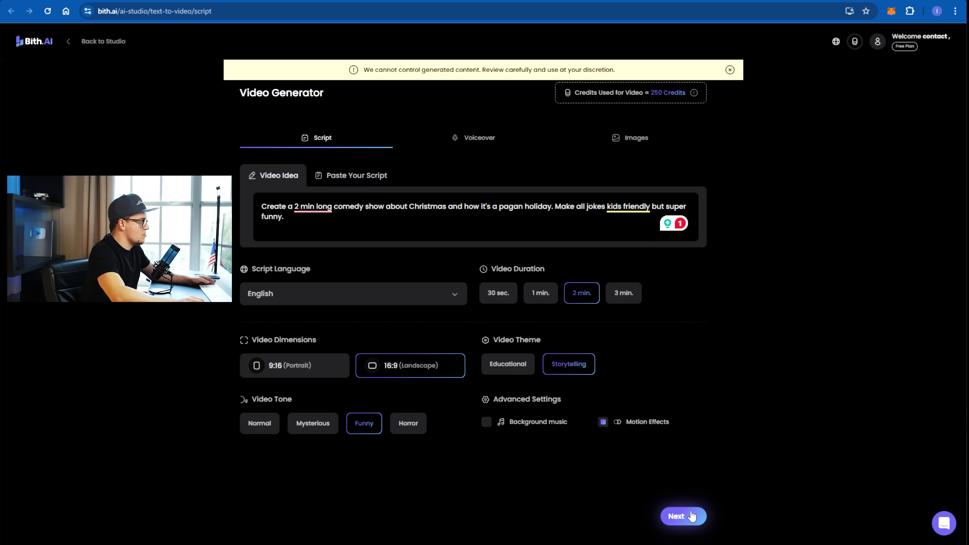
# - Preview the Alex sample and choose the male voice Valentino as narrator
pyautogui.click(683, 516)
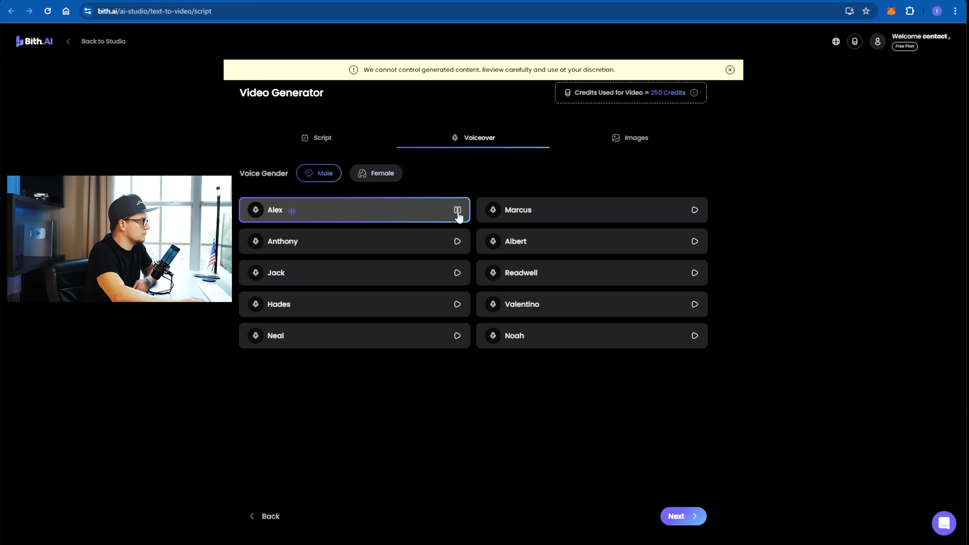
pyautogui.click(457, 241)
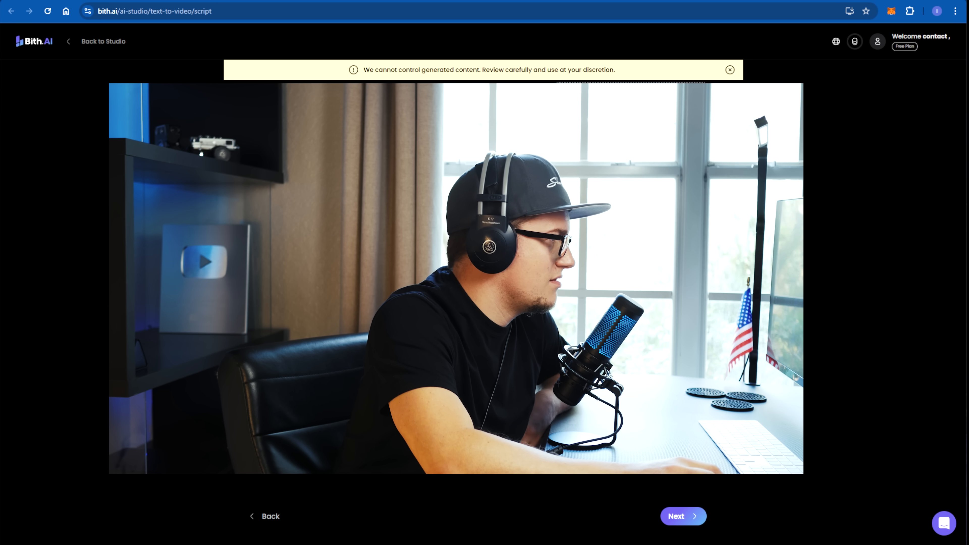
pyautogui.click(682, 516)
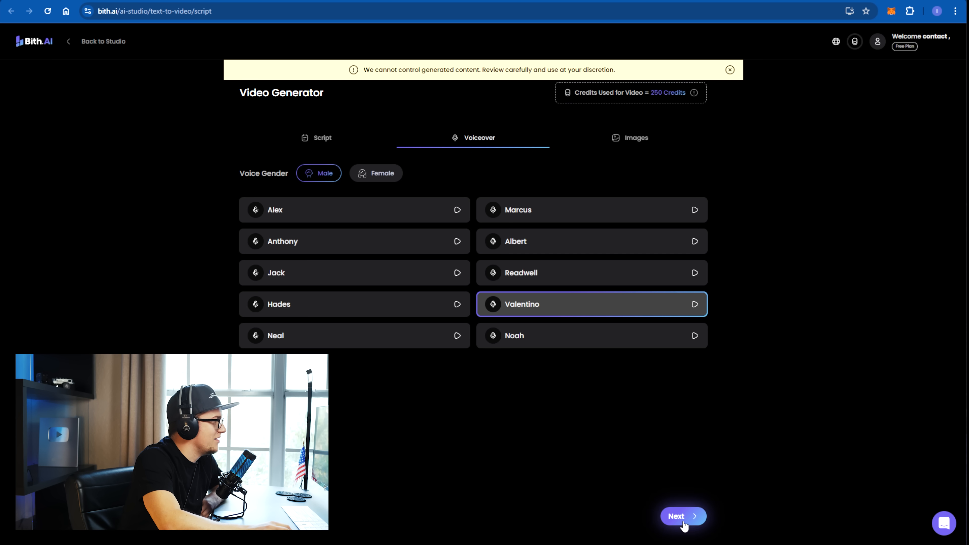
# - Generate the Christmas comedy script with the Fantasy Art image theme
pyautogui.click(681, 516)
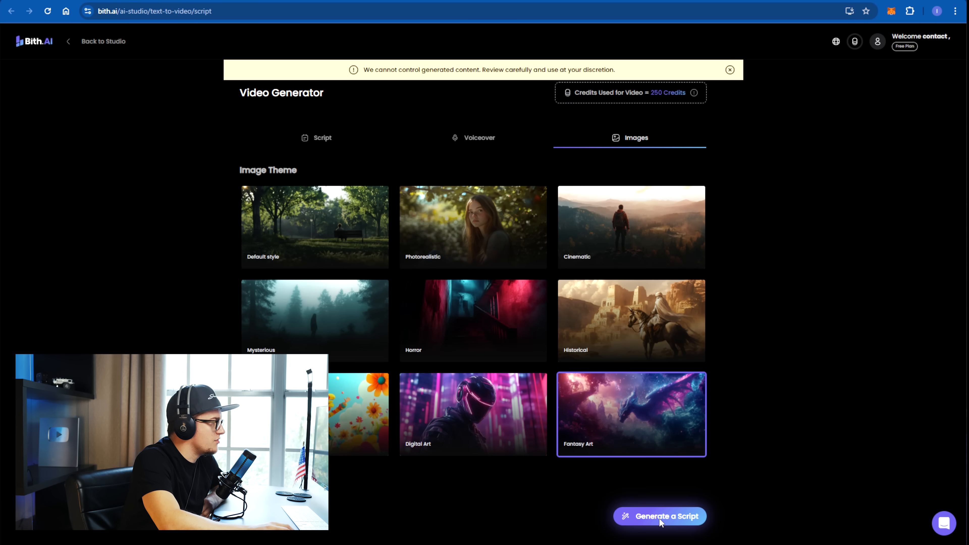
pyautogui.click(660, 516)
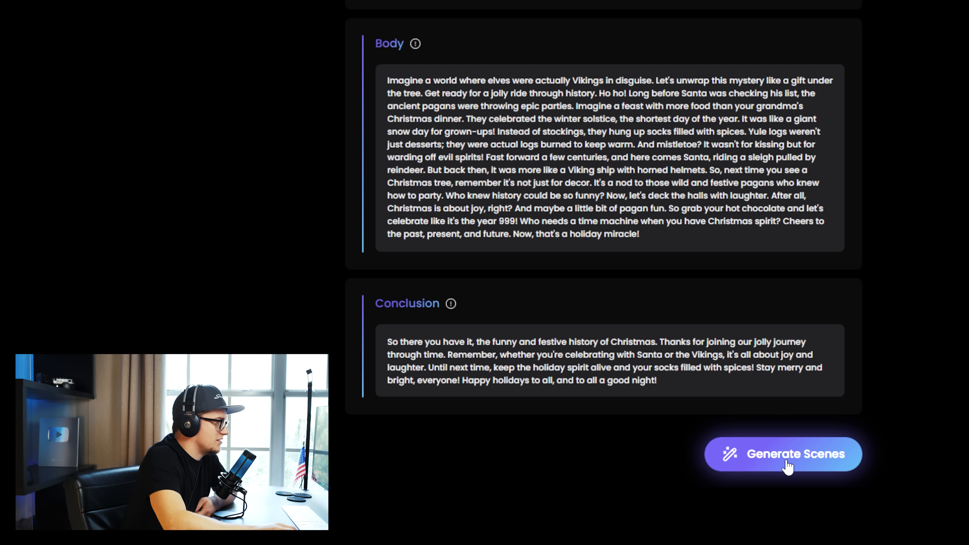
pyautogui.click(785, 457)
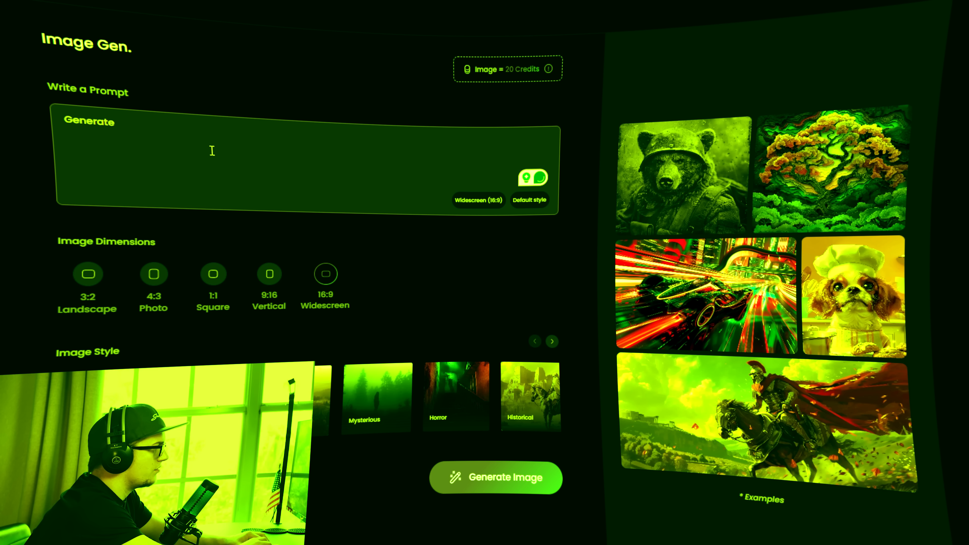
# - Generate an image from the prompt 'Generate a shark in' outer space in Horror style
pyautogui.write('Generate a shark in outer space')
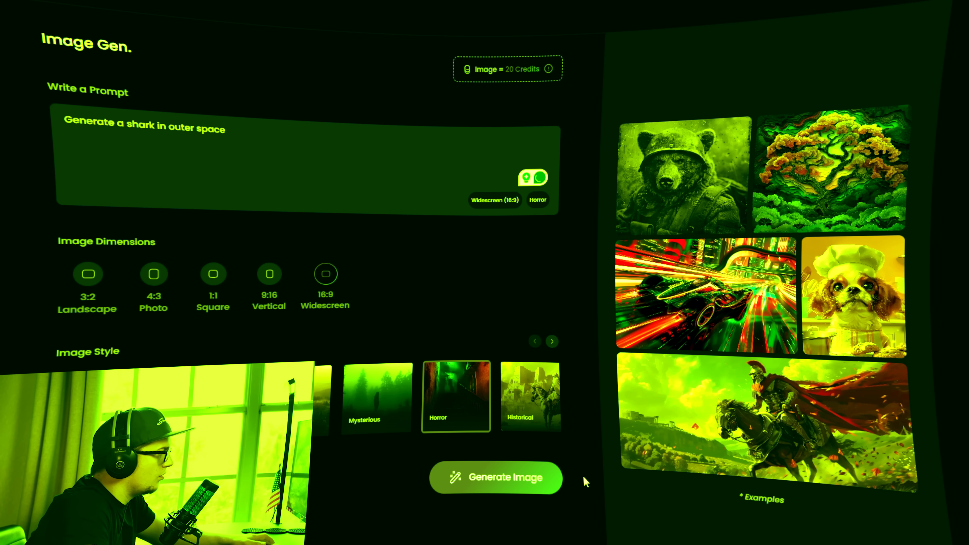
pyautogui.click(495, 477)
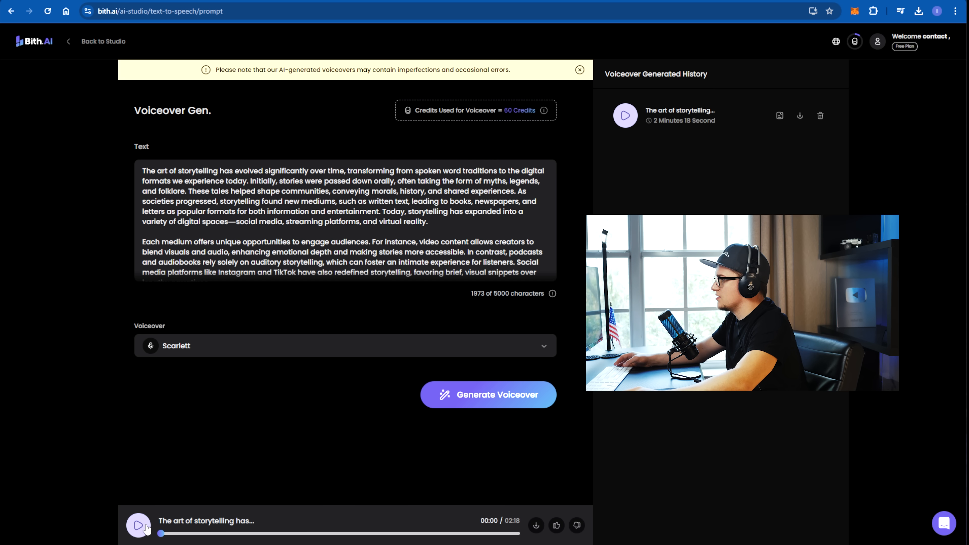
# - Listen to the 2:18 Scarlett storytelling voiceover in the bottom player
pyautogui.click(141, 527)
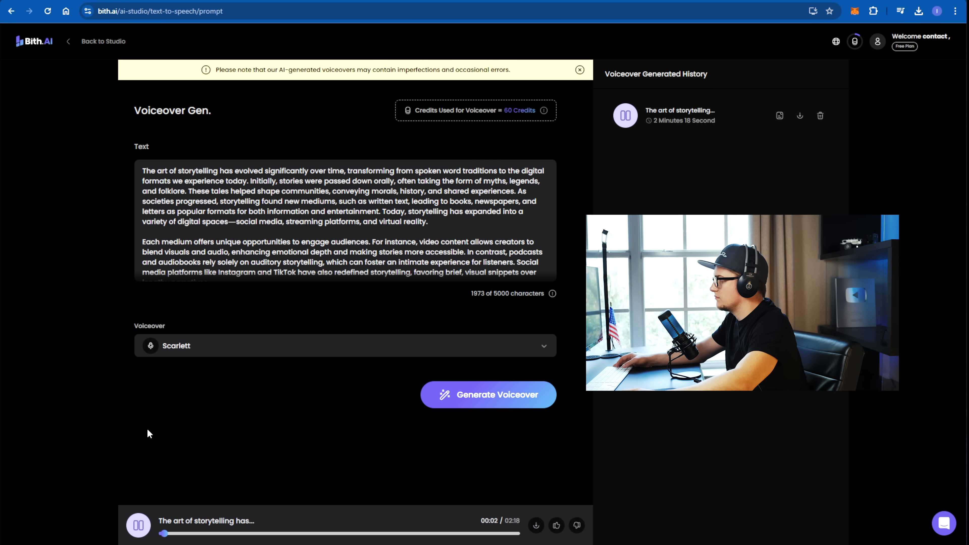
pyautogui.moveTo(160, 442)
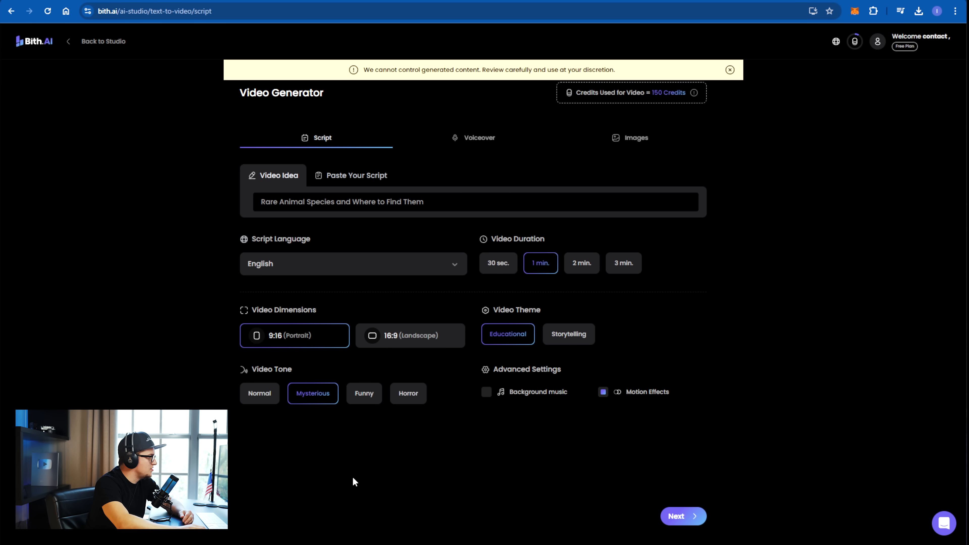
# - Write the video idea about the fact that Elon Musk was not the founder, after 'Who are the PayPal Mafia?'
pyautogui.write('Who are the PayPal Mafia?')
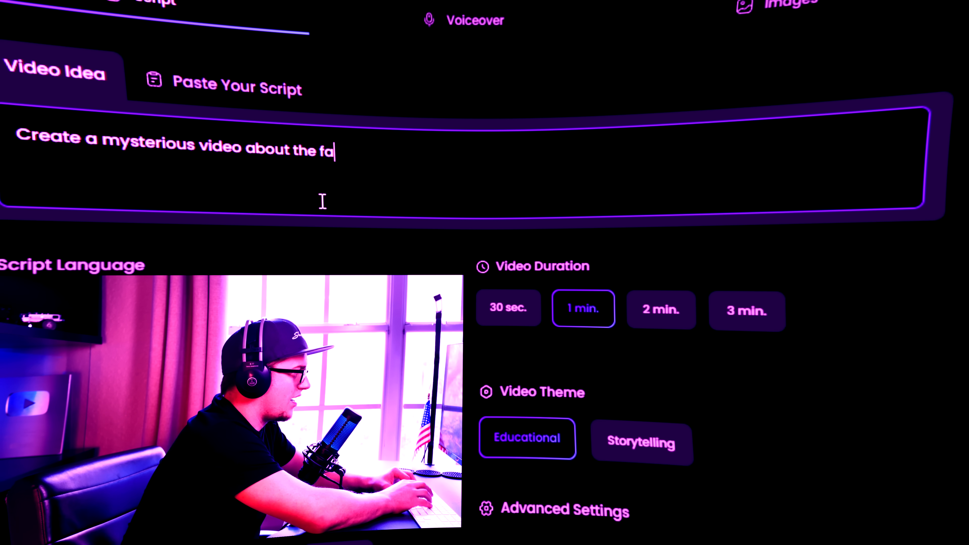
pyautogui.write('ct that Elon Musk')
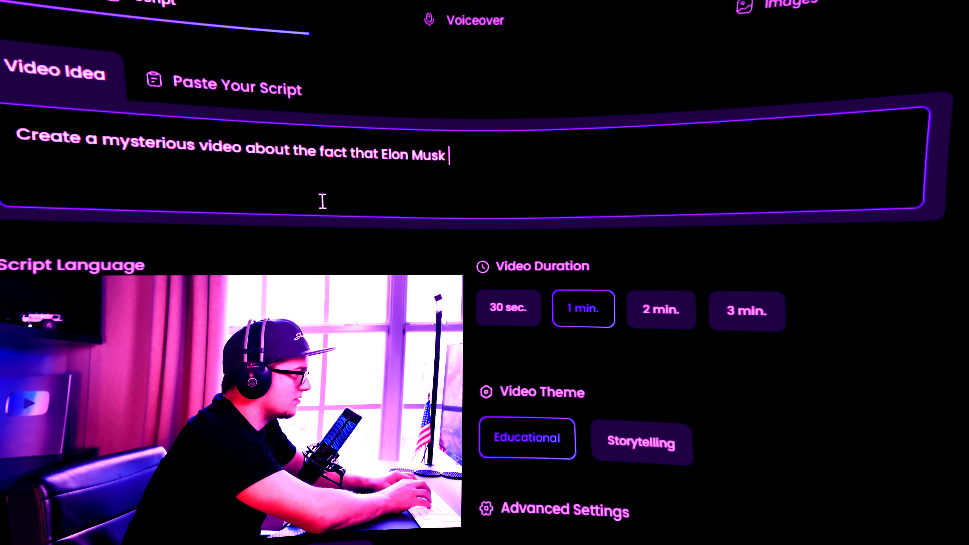
pyautogui.write('was not the founder of')
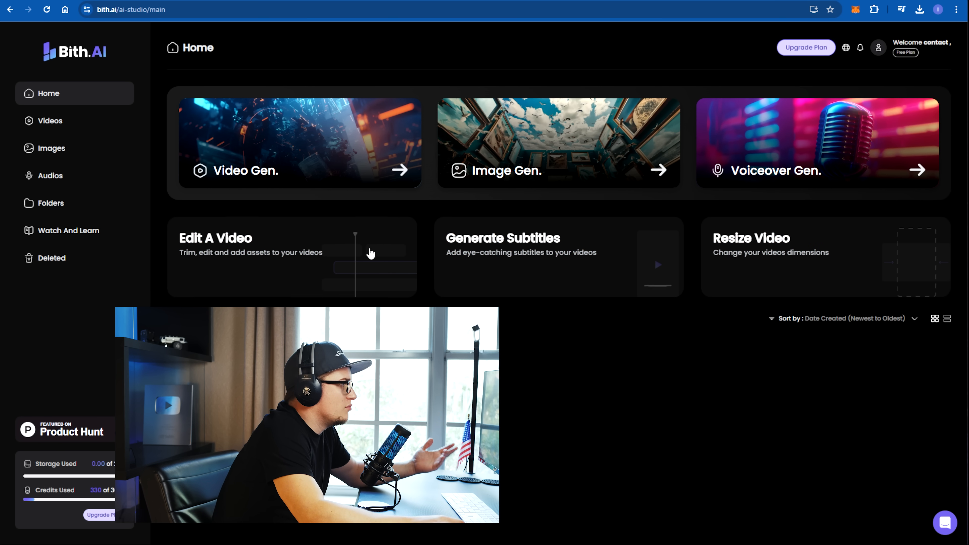
pyautogui.moveTo(517, 251)
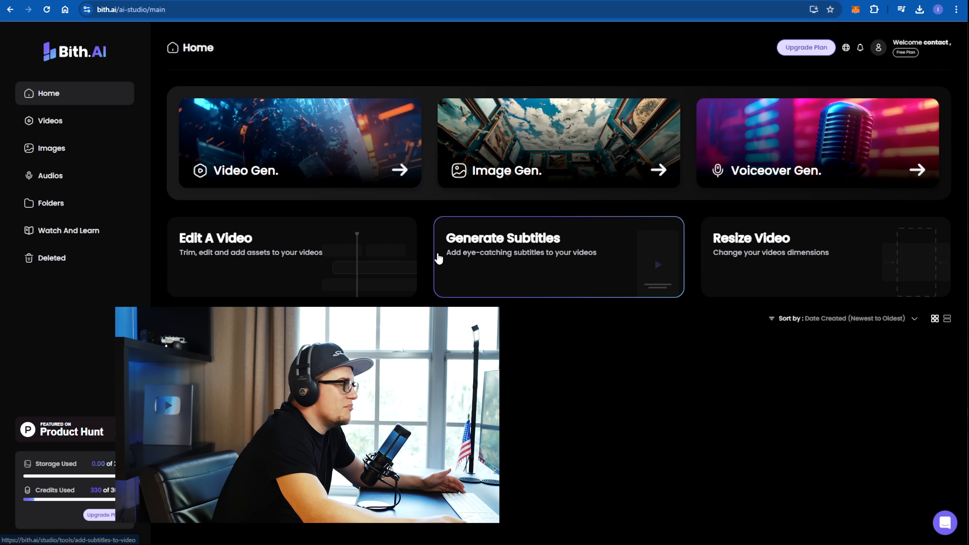
pyautogui.moveTo(297, 257)
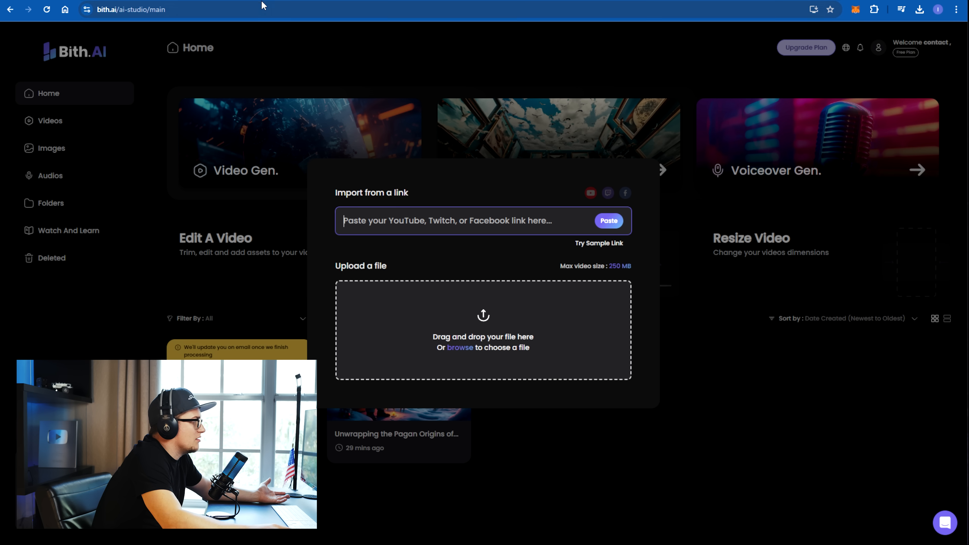
pyautogui.moveTo(273, 66)
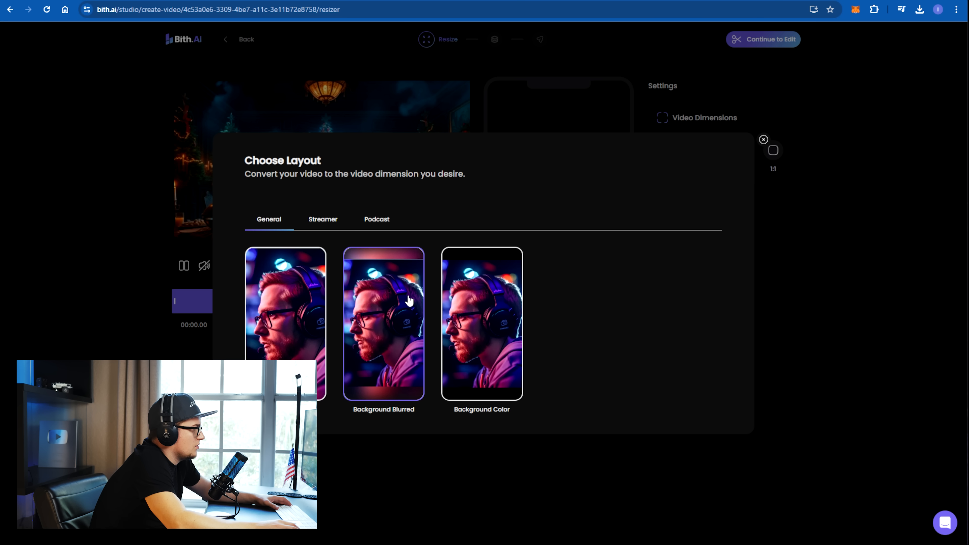
# - Apply the Background Blurred 9:16 layout to the Christmas video and continue to edit
pyautogui.click(383, 323)
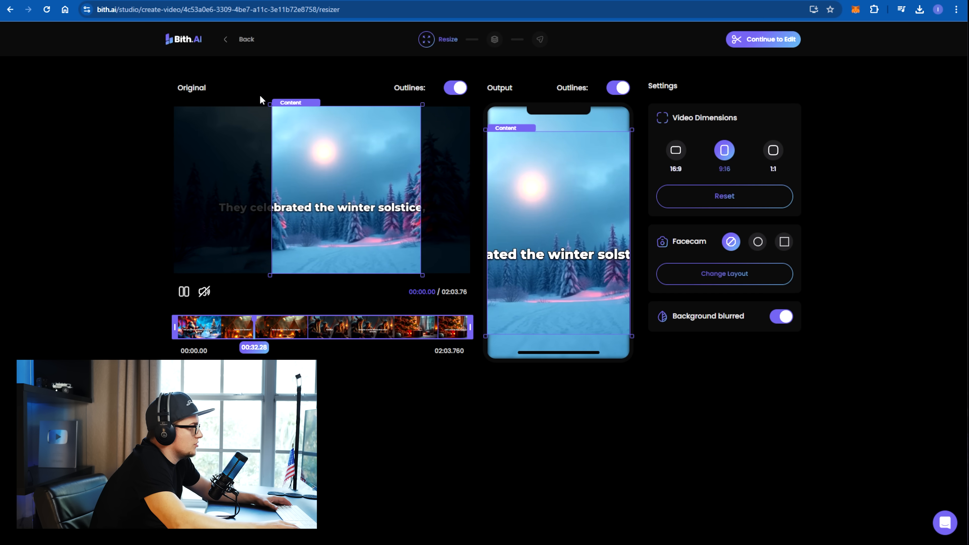
pyautogui.click(763, 39)
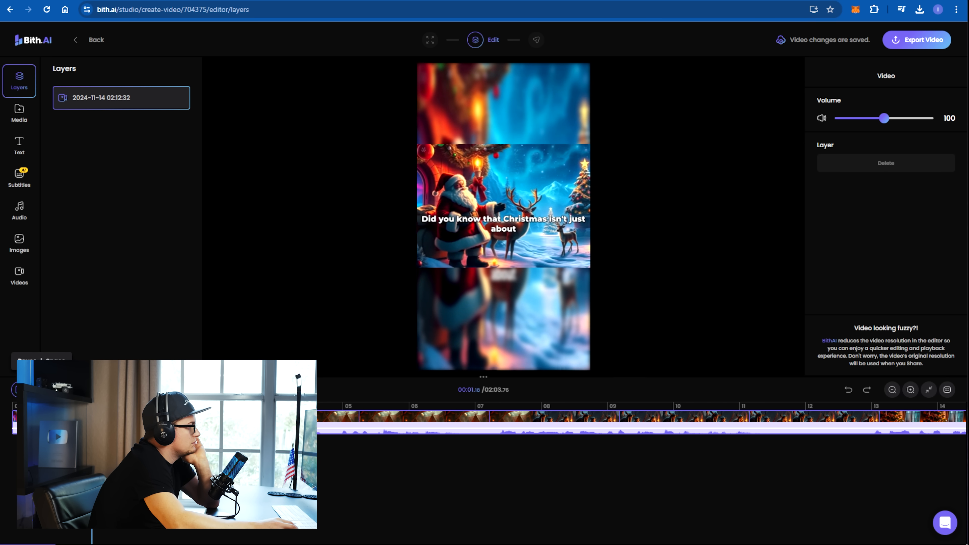
# - Preview the ATATATATATA effect from the Stock sounds library at a later timeline moment
pyautogui.click(370, 429)
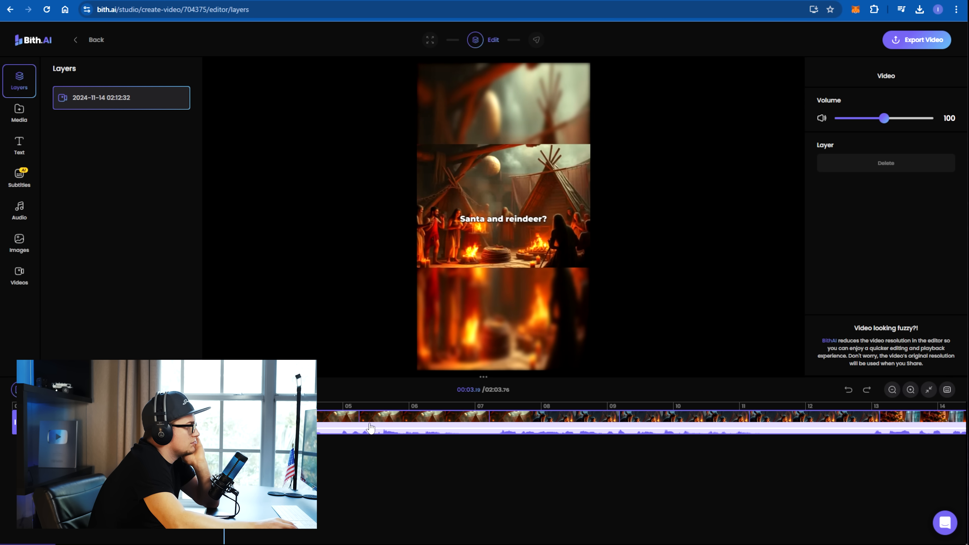
pyautogui.click(19, 210)
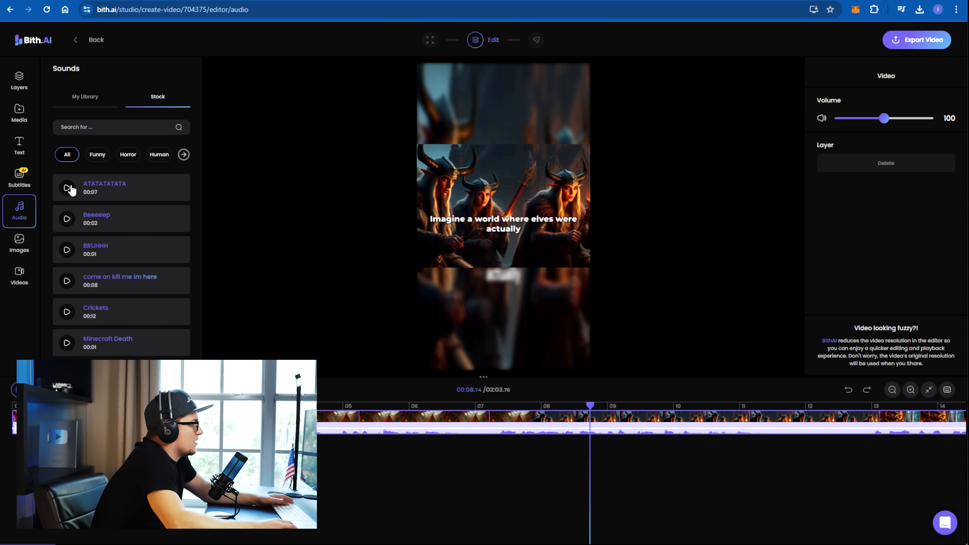
pyautogui.click(67, 188)
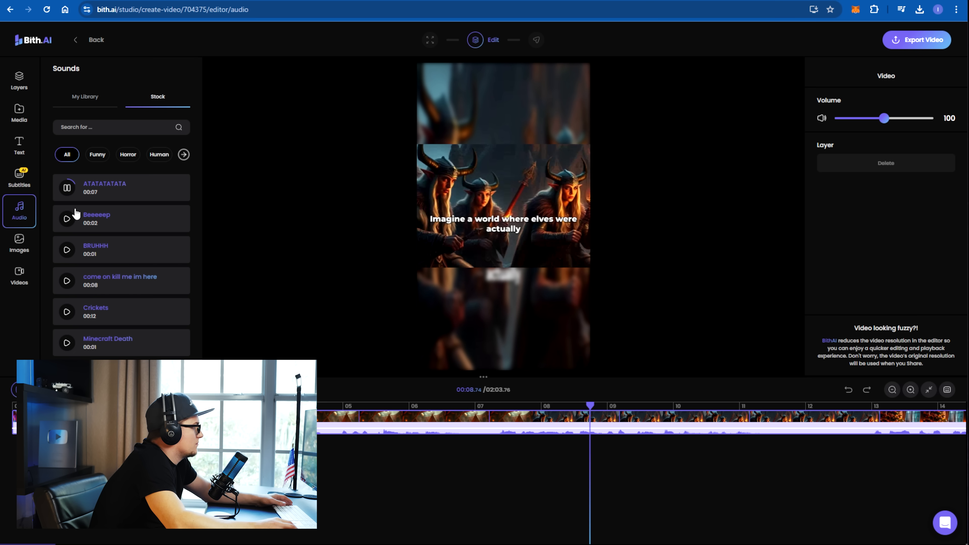
pyautogui.click(66, 188)
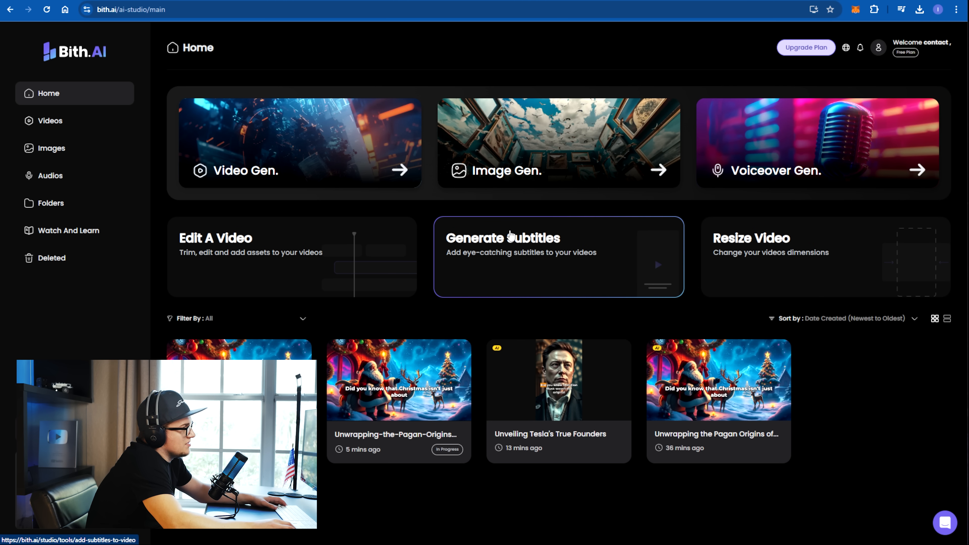
pyautogui.moveTo(393, 342)
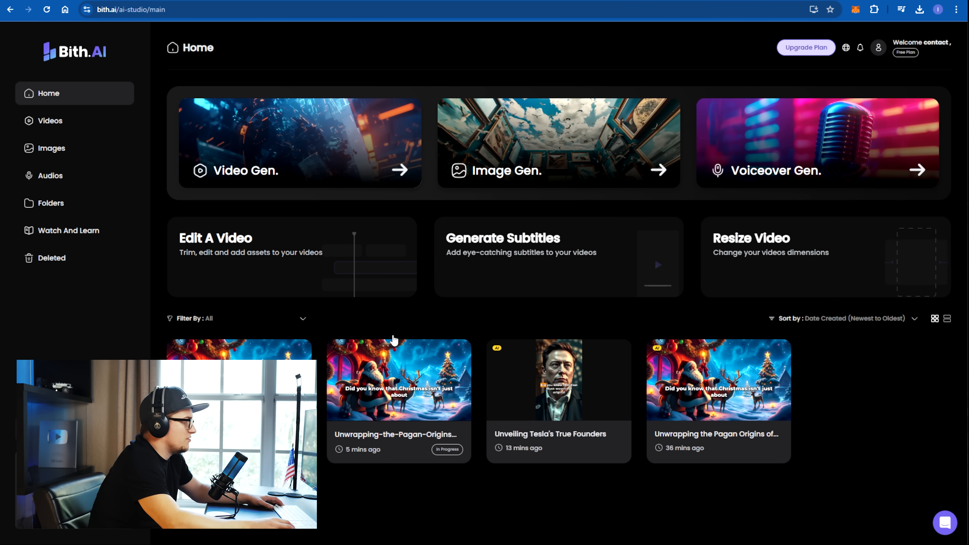
pyautogui.moveTo(339, 187)
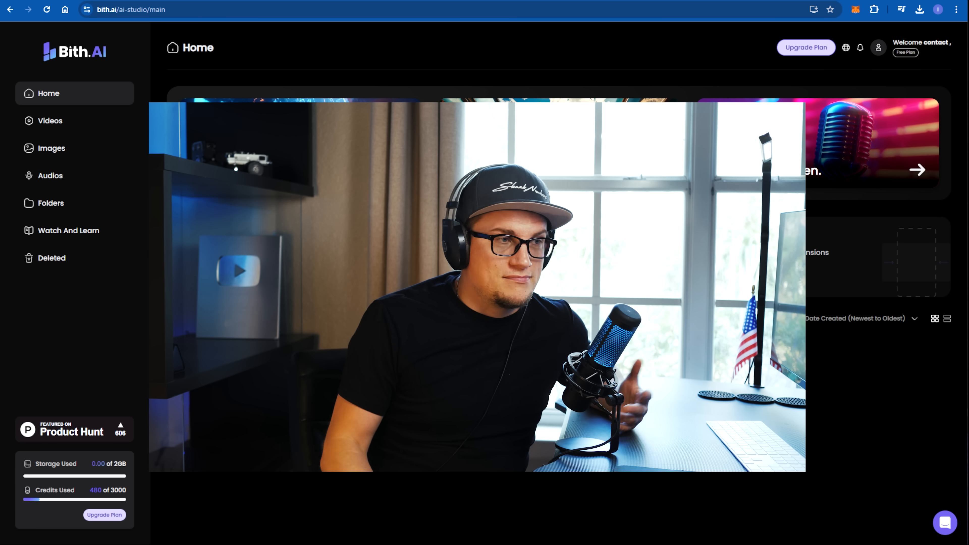
# - Open Generate Subtitles, which shows the $10/month Pro upgrade for 1200 credits
pyautogui.click(806, 48)
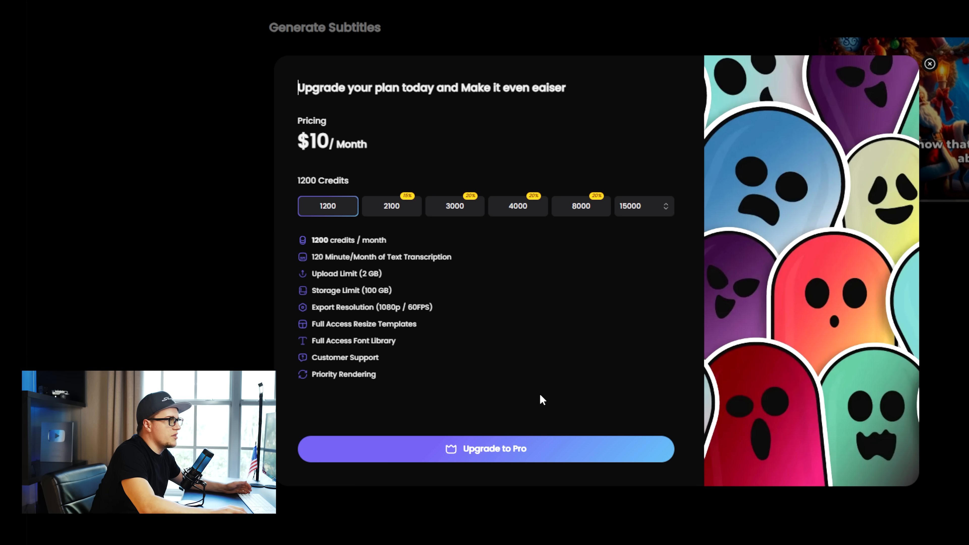